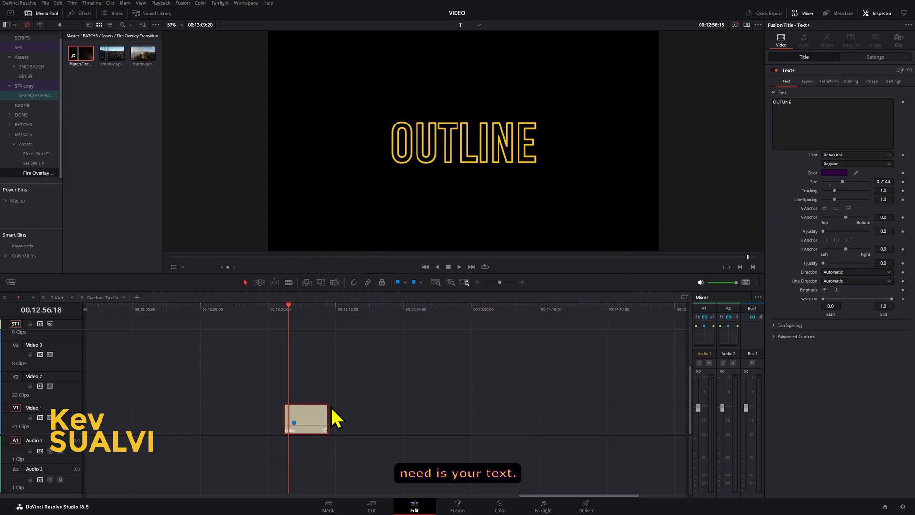
Add a Text+ title reading 'LINE' and set its font to Montserrat
click(85, 13)
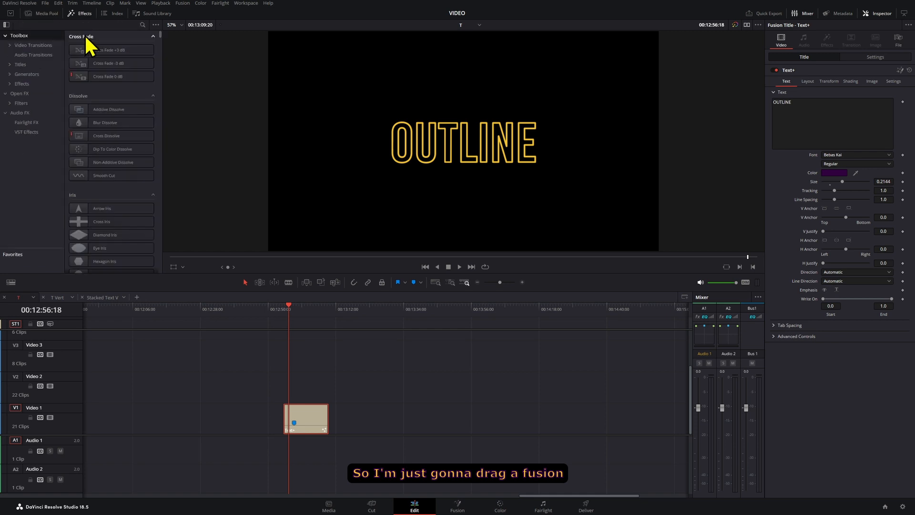
click(21, 64)
text(L)
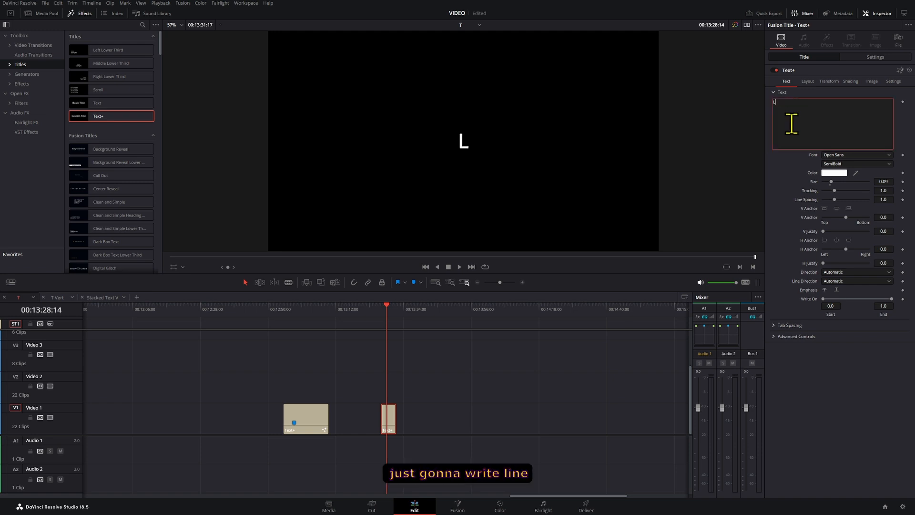
text(INE)
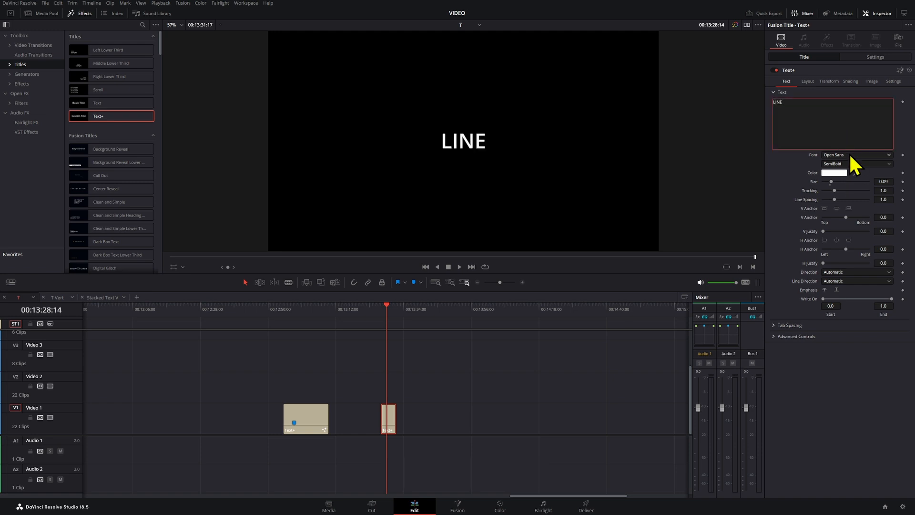
click(853, 154)
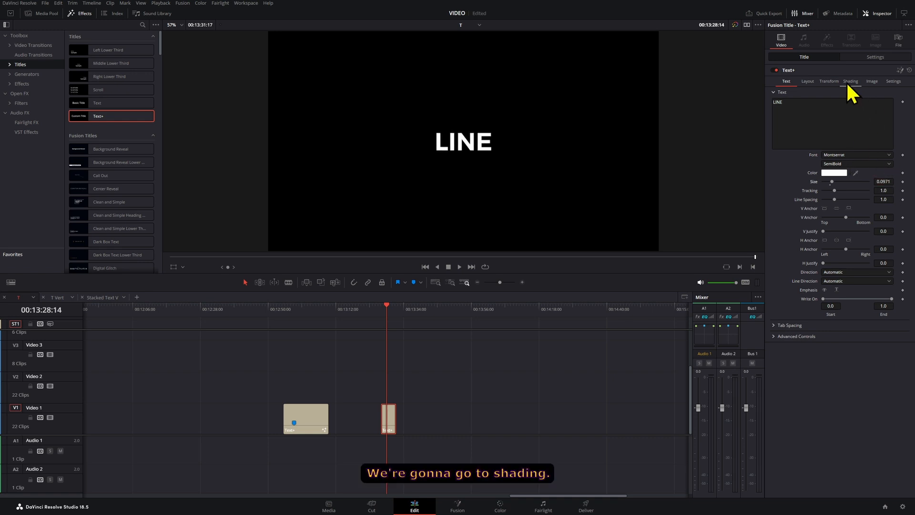
Enable the Red Outline shading element, thicken it, and turn off the solid fill
click(849, 81)
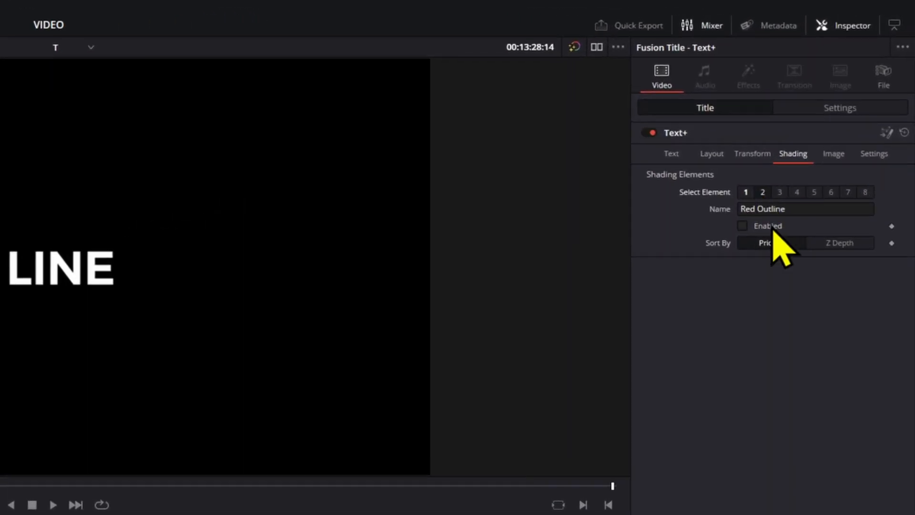
click(742, 225)
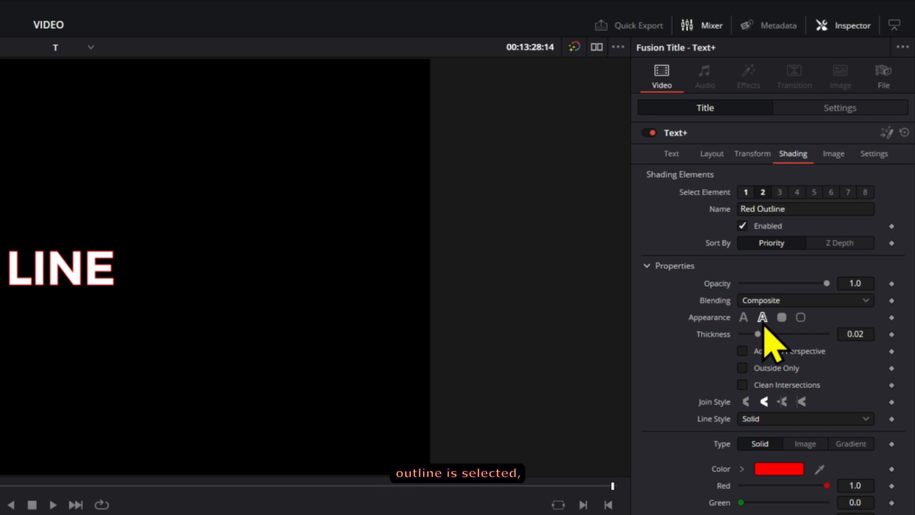
drag(758, 333, 770, 333)
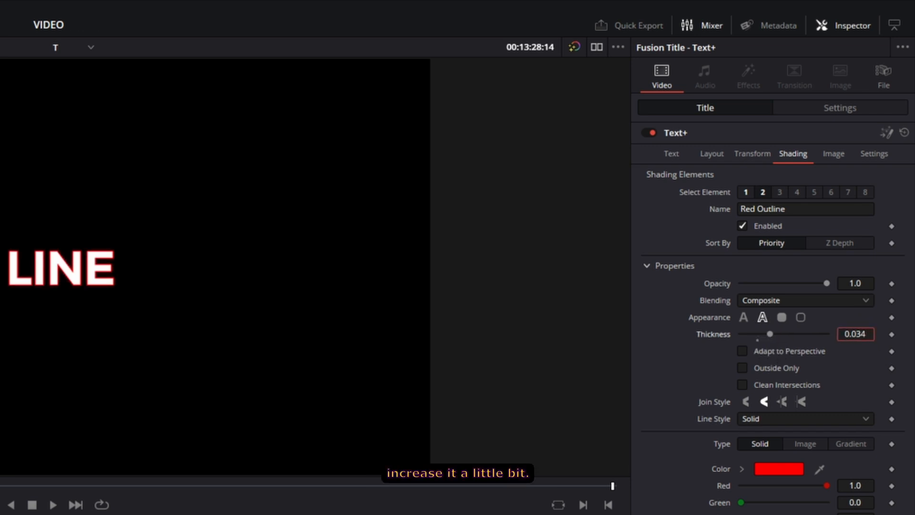
click(746, 192)
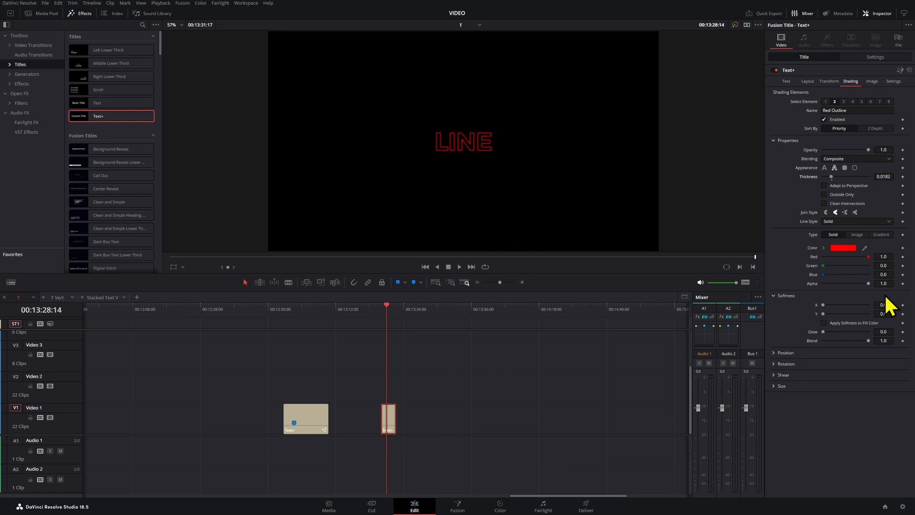
click(786, 81)
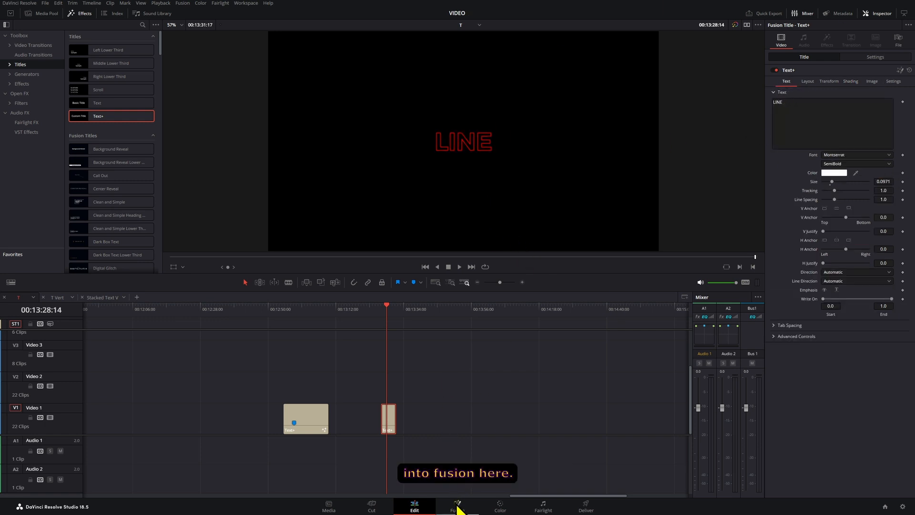
Open the LINE title in the Fusion page for node editing
click(457, 506)
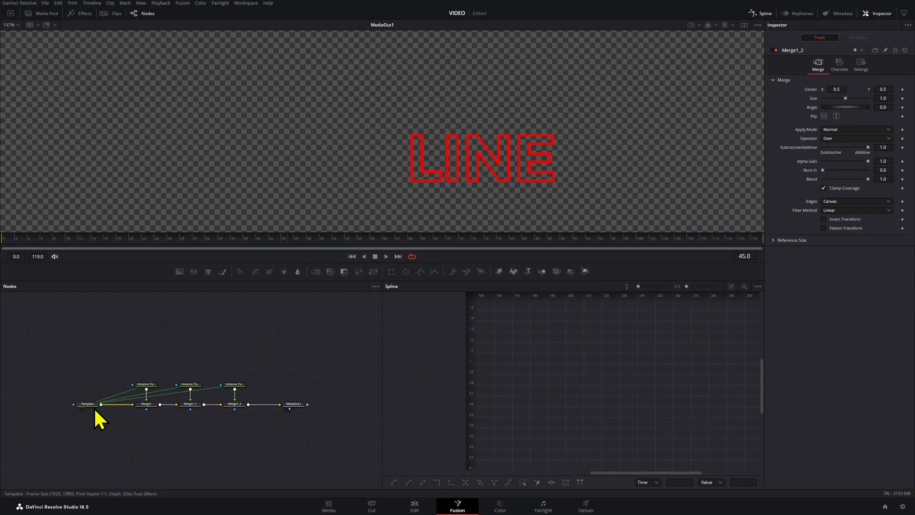
Select the Template text node in the Fusion node tree
click(87, 403)
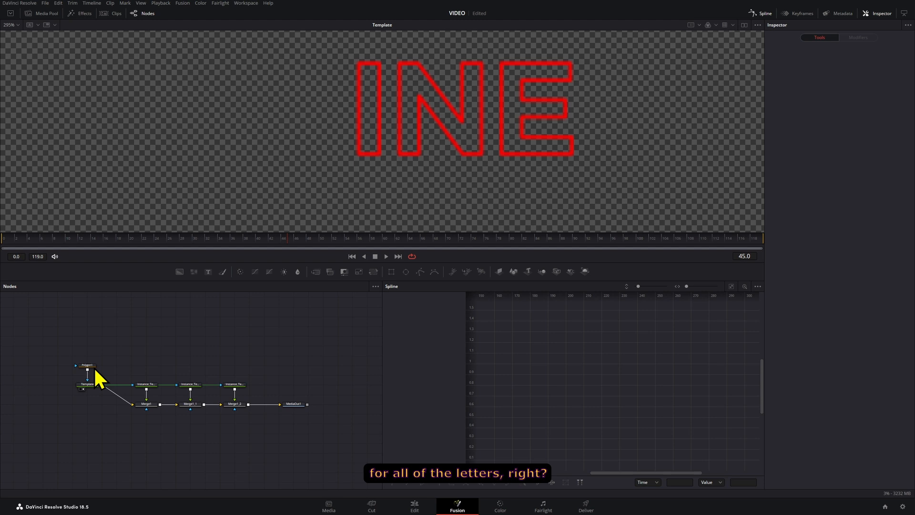
Copy the polygon mask and paste it onto an instanced text node
click(86, 365)
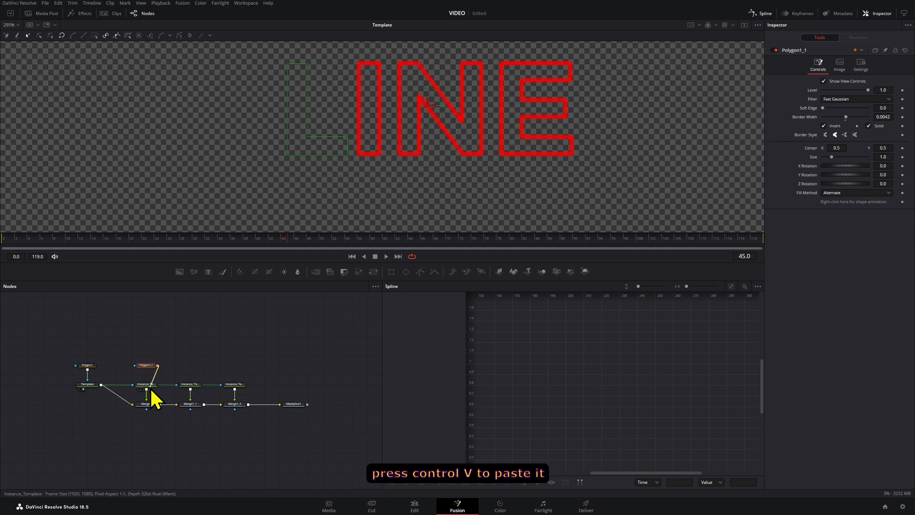
click(145, 384)
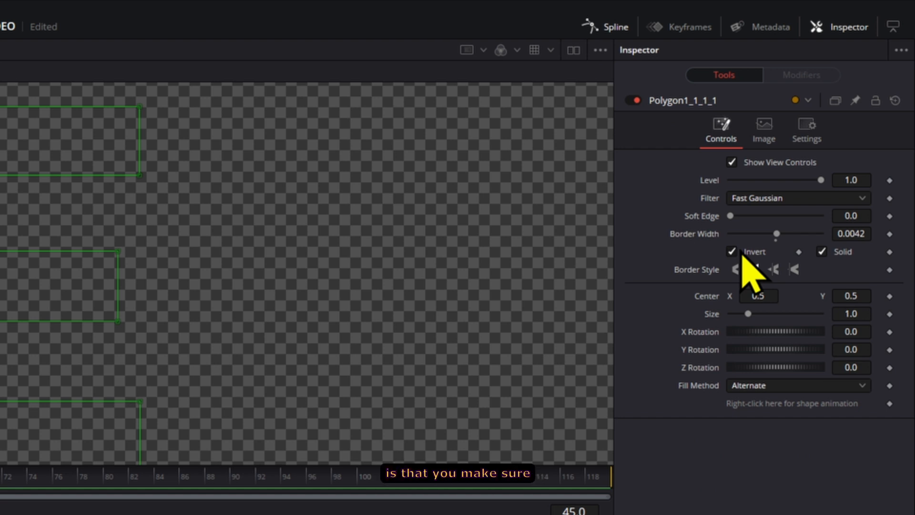
Toggle the polygon mask's Invert and Solid options, leaving the mask inverted
click(732, 251)
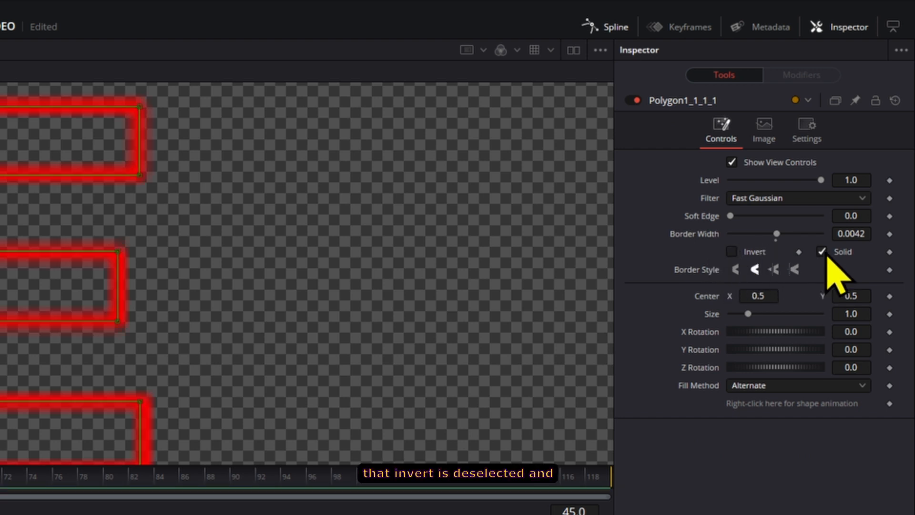
click(822, 252)
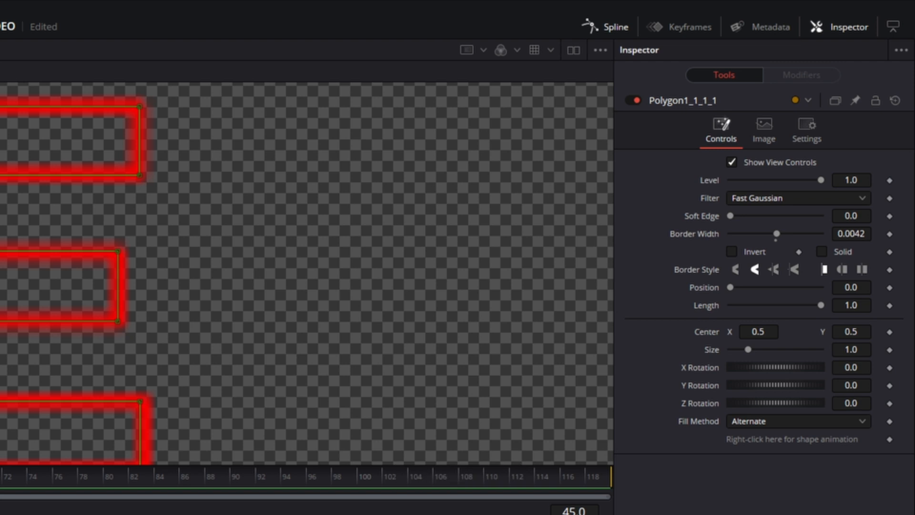
click(733, 251)
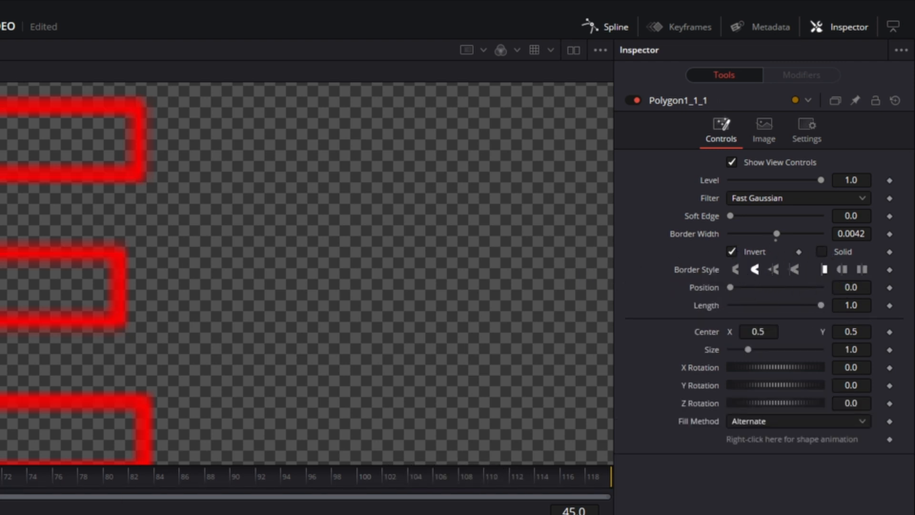
key(2)
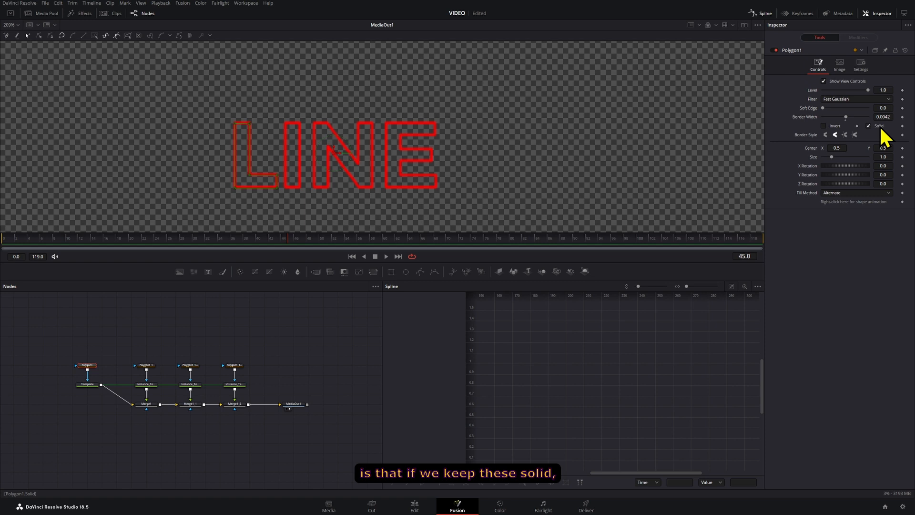
Uncheck Solid on Polygon1 to expose its outline Length control
click(869, 126)
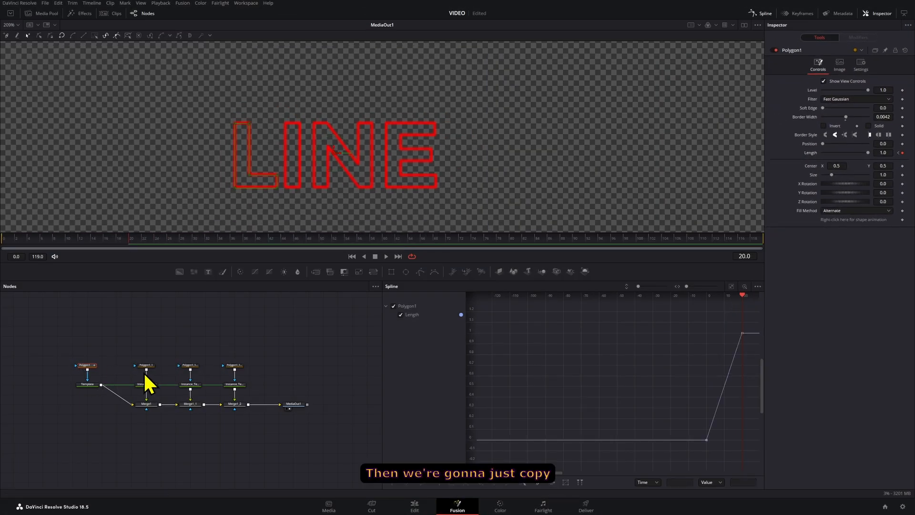
Paste the Length animation onto the second letter's mask and delay its keyframes
click(145, 365)
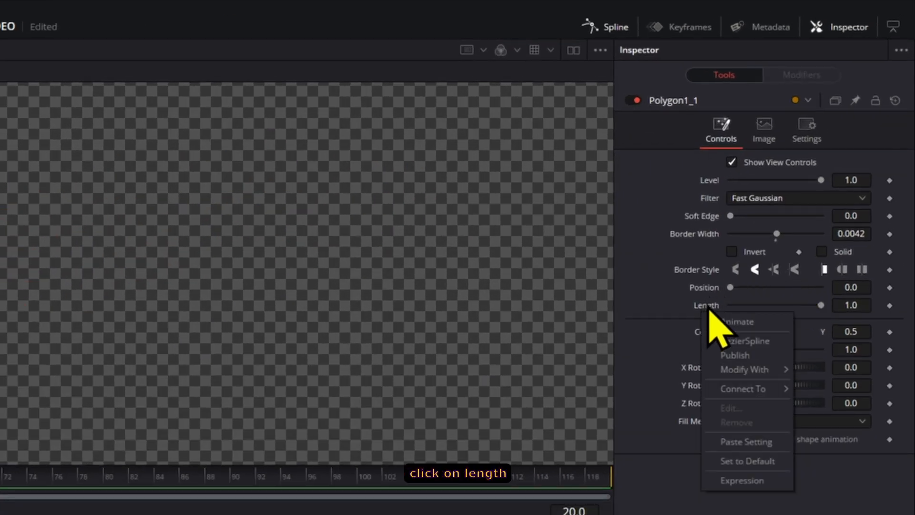
click(737, 321)
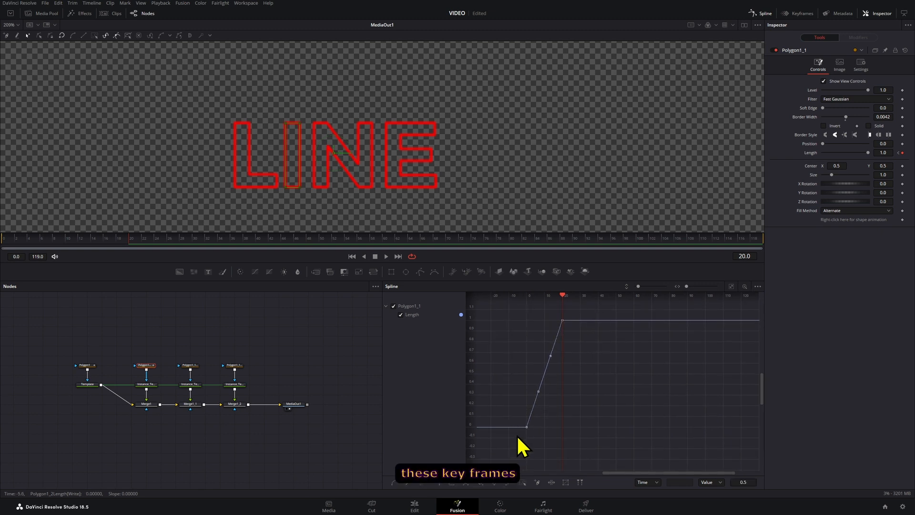
drag(517, 426, 528, 429)
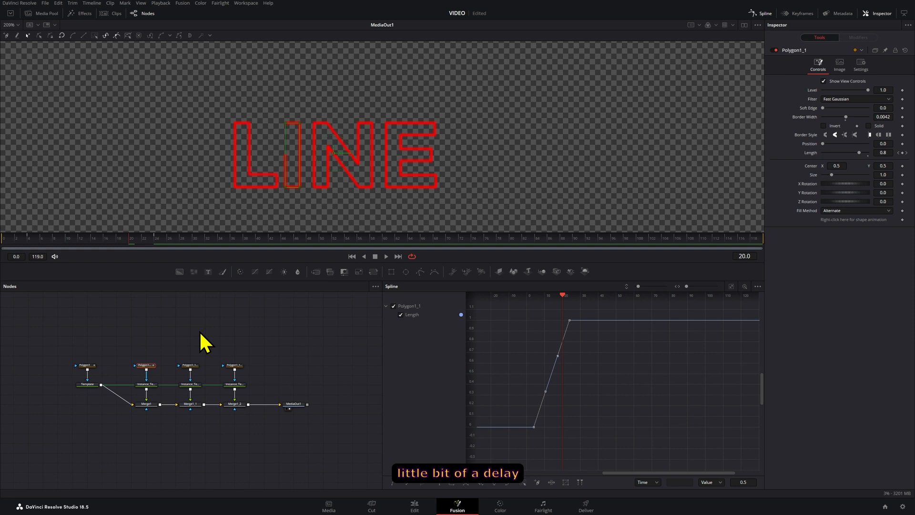
mouse_move(193, 377)
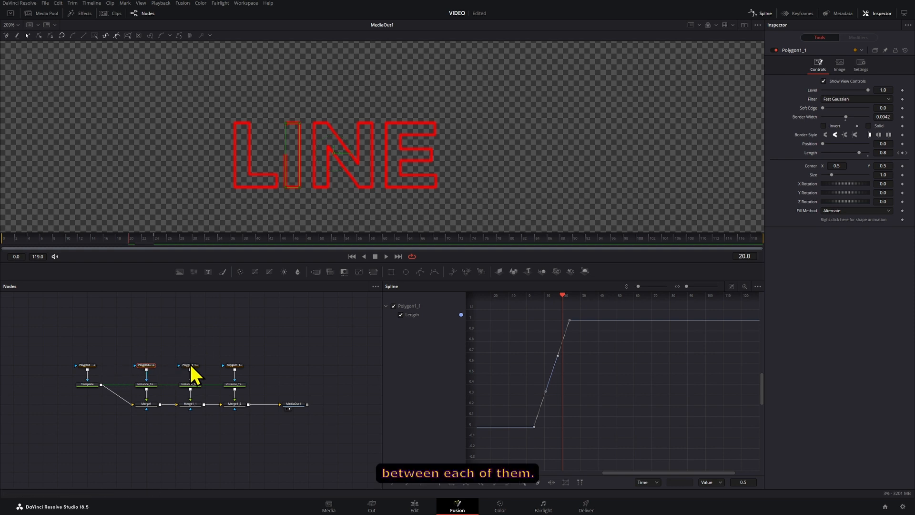
click(189, 364)
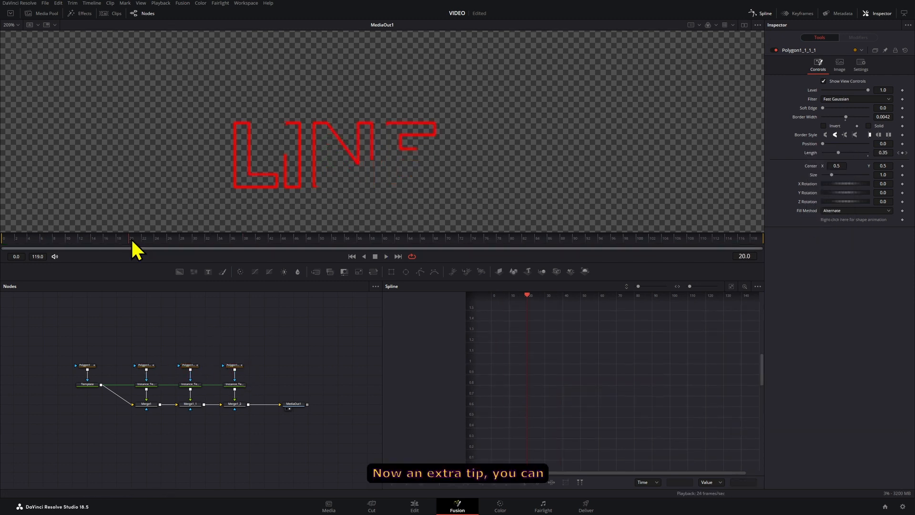
mouse_move(136, 361)
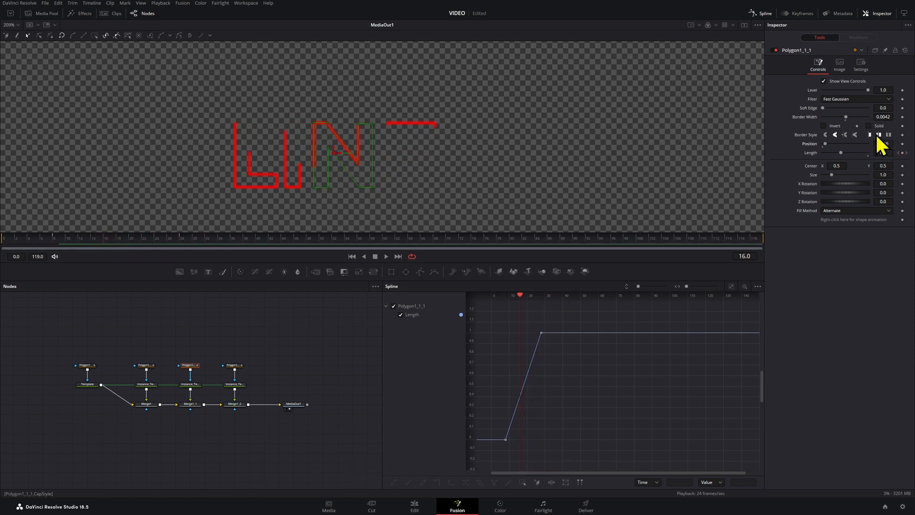
mouse_move(880, 144)
text(TRANS)
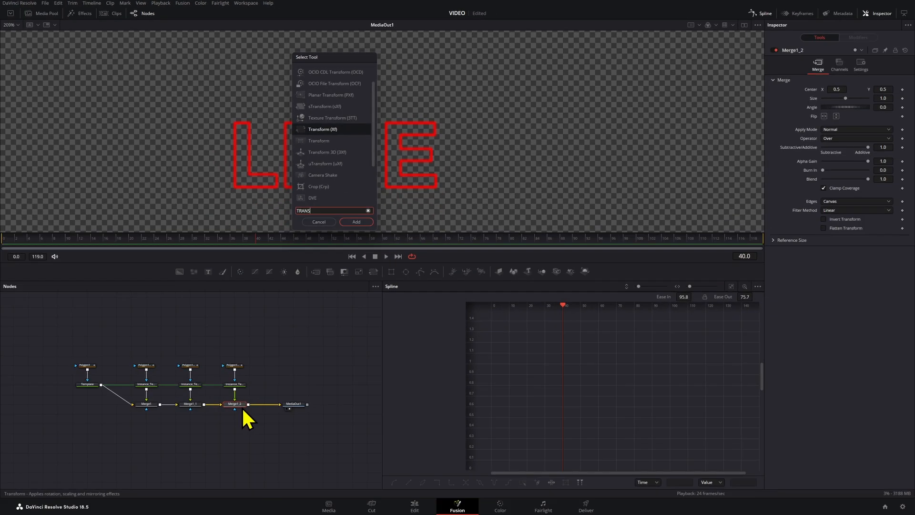
Add a Transform (Xf) node between Merge1_2 and the output
click(356, 221)
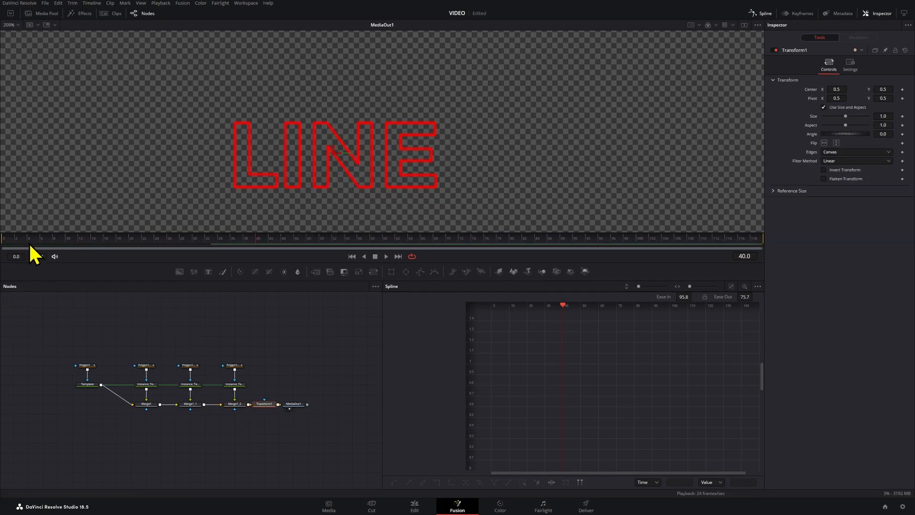